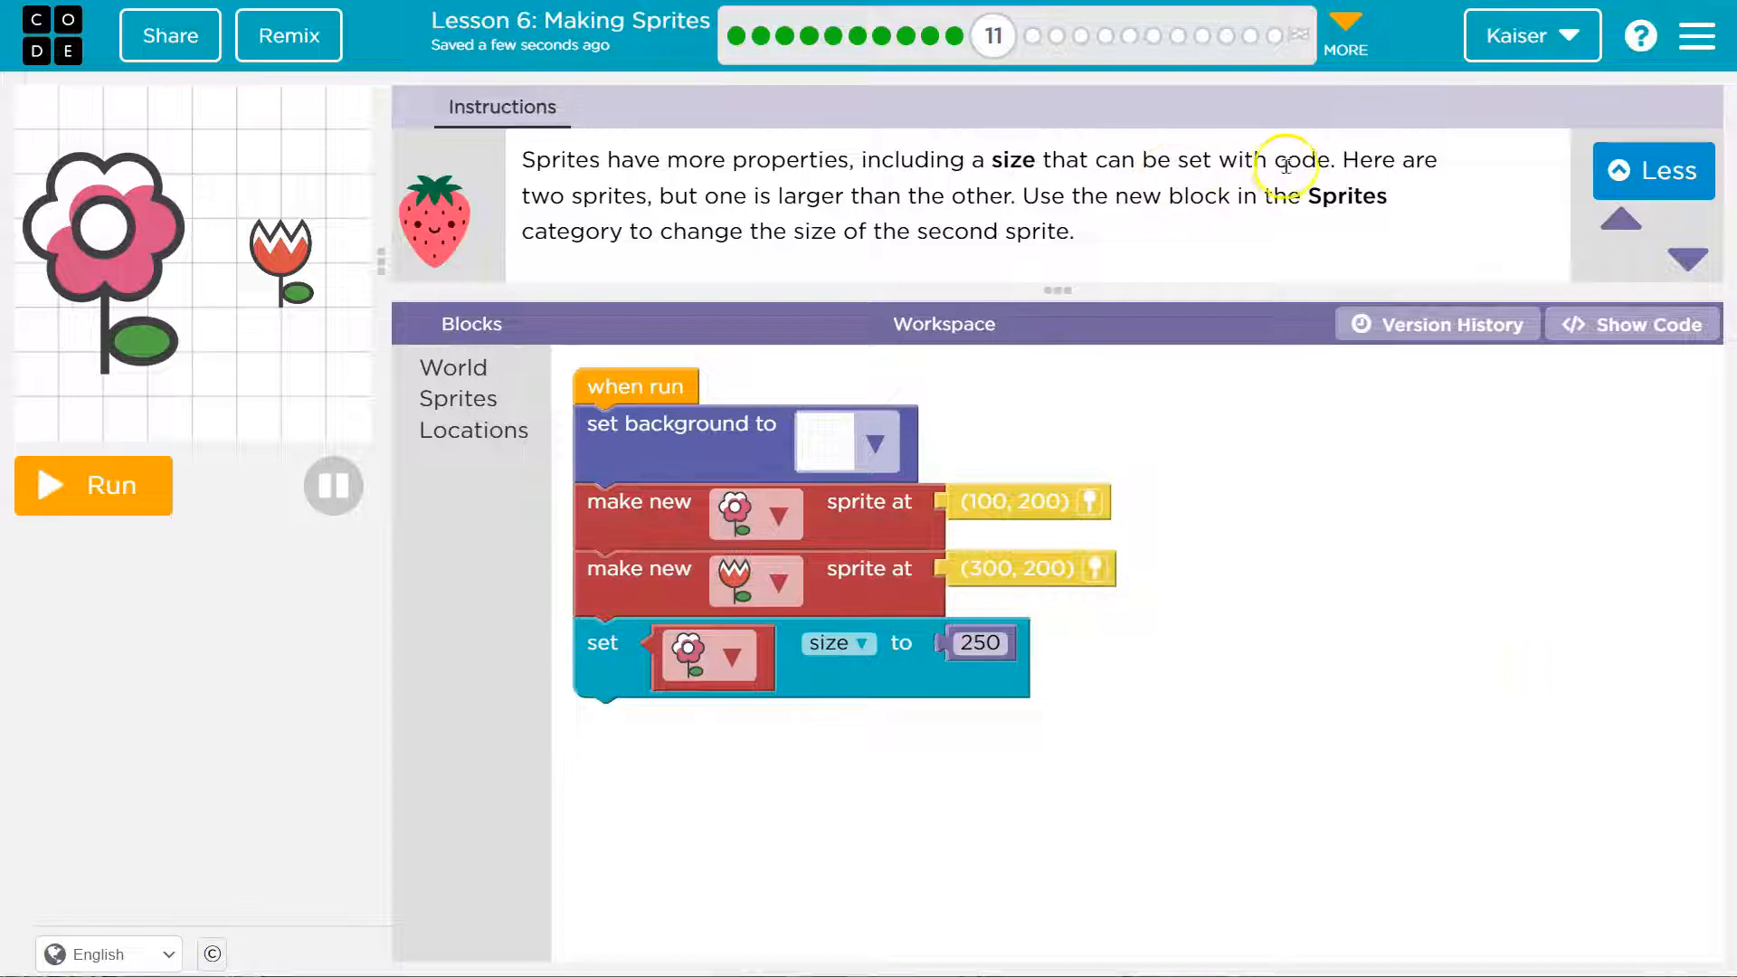
mouse_move(789, 215)
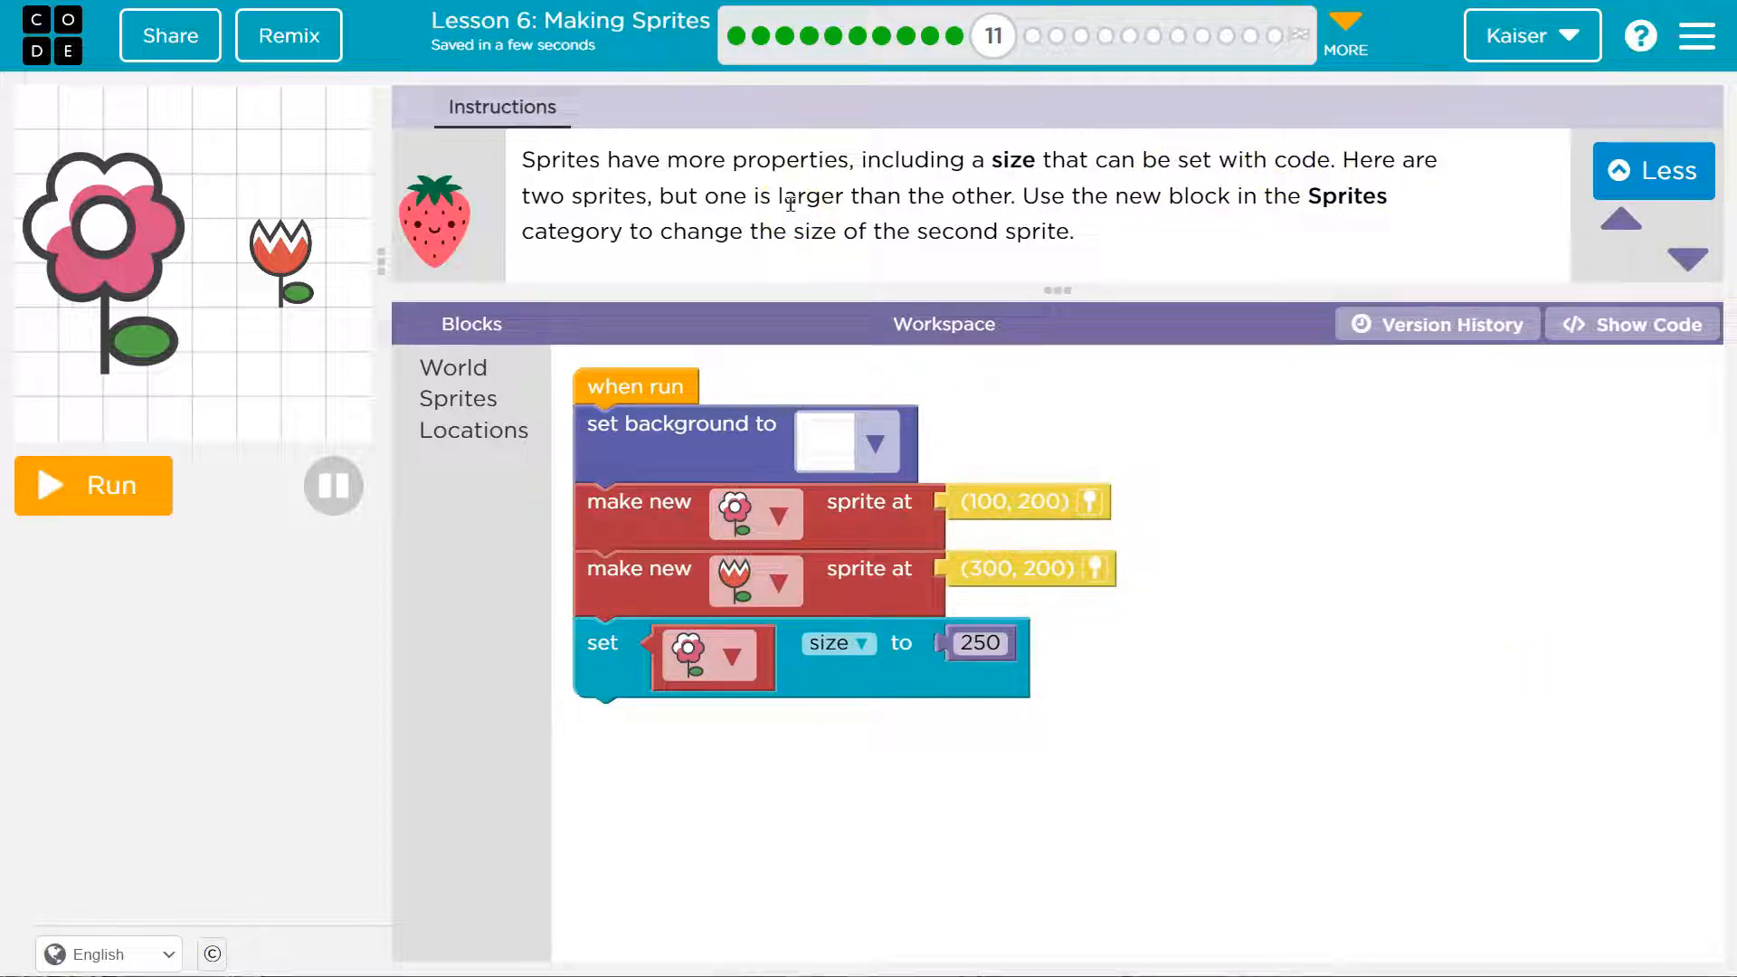
mouse_move(1337, 204)
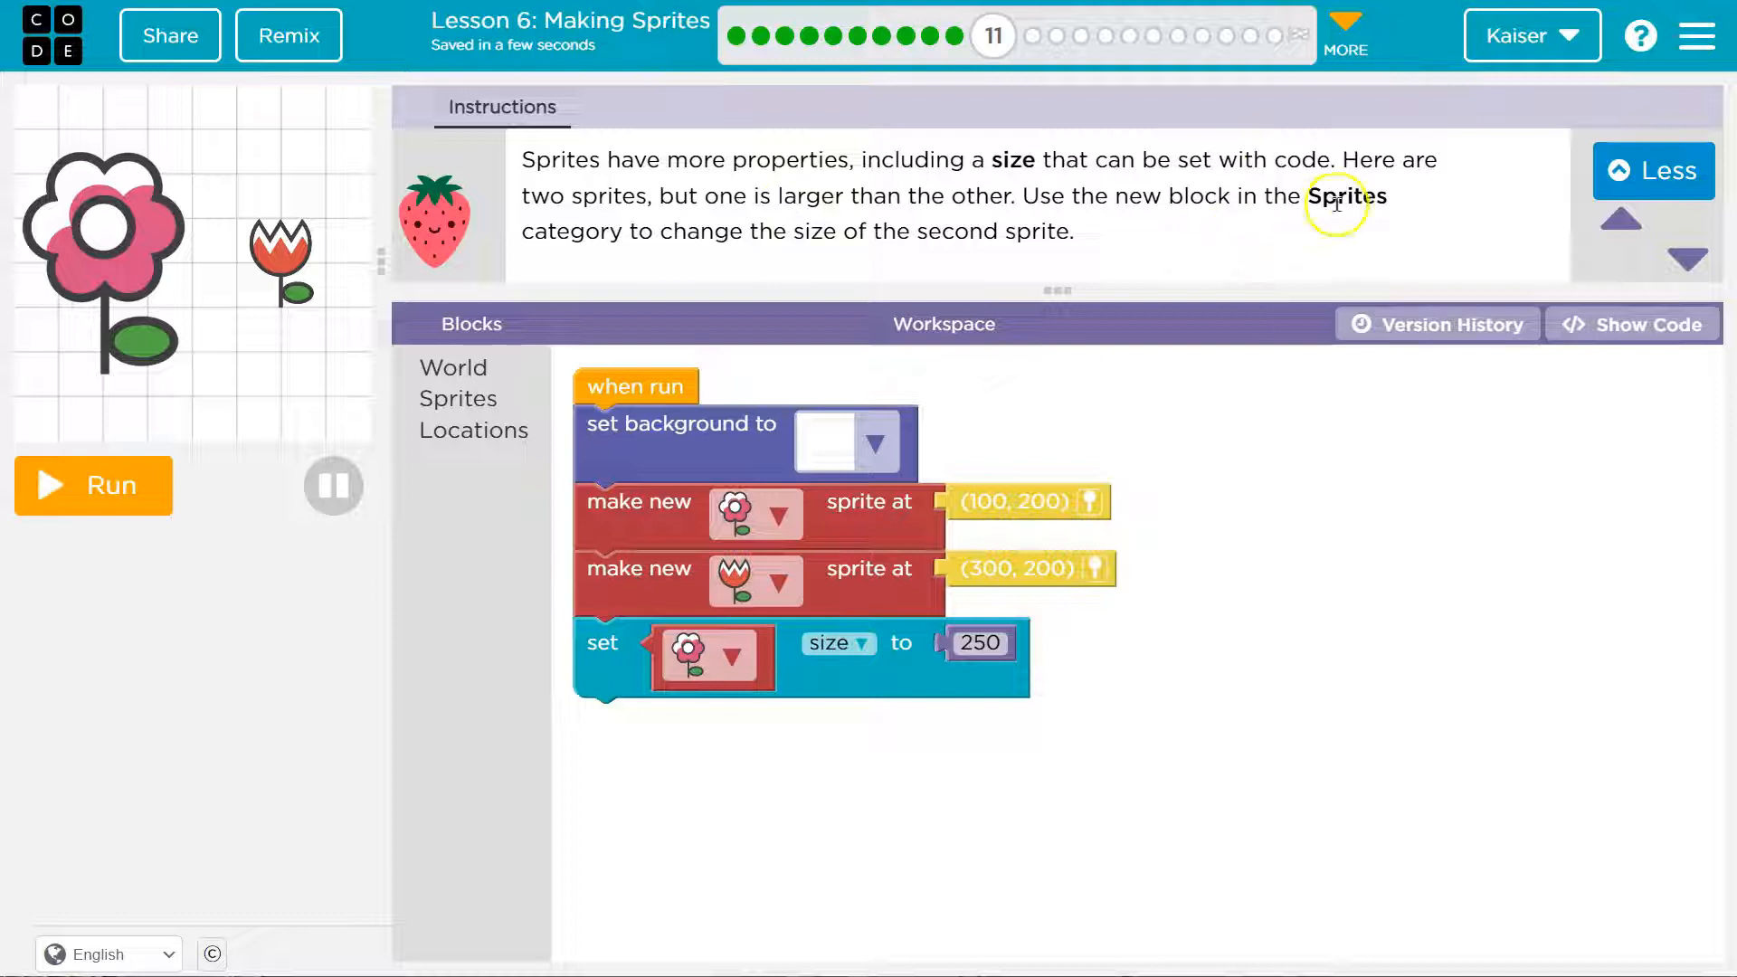
mouse_move(791, 255)
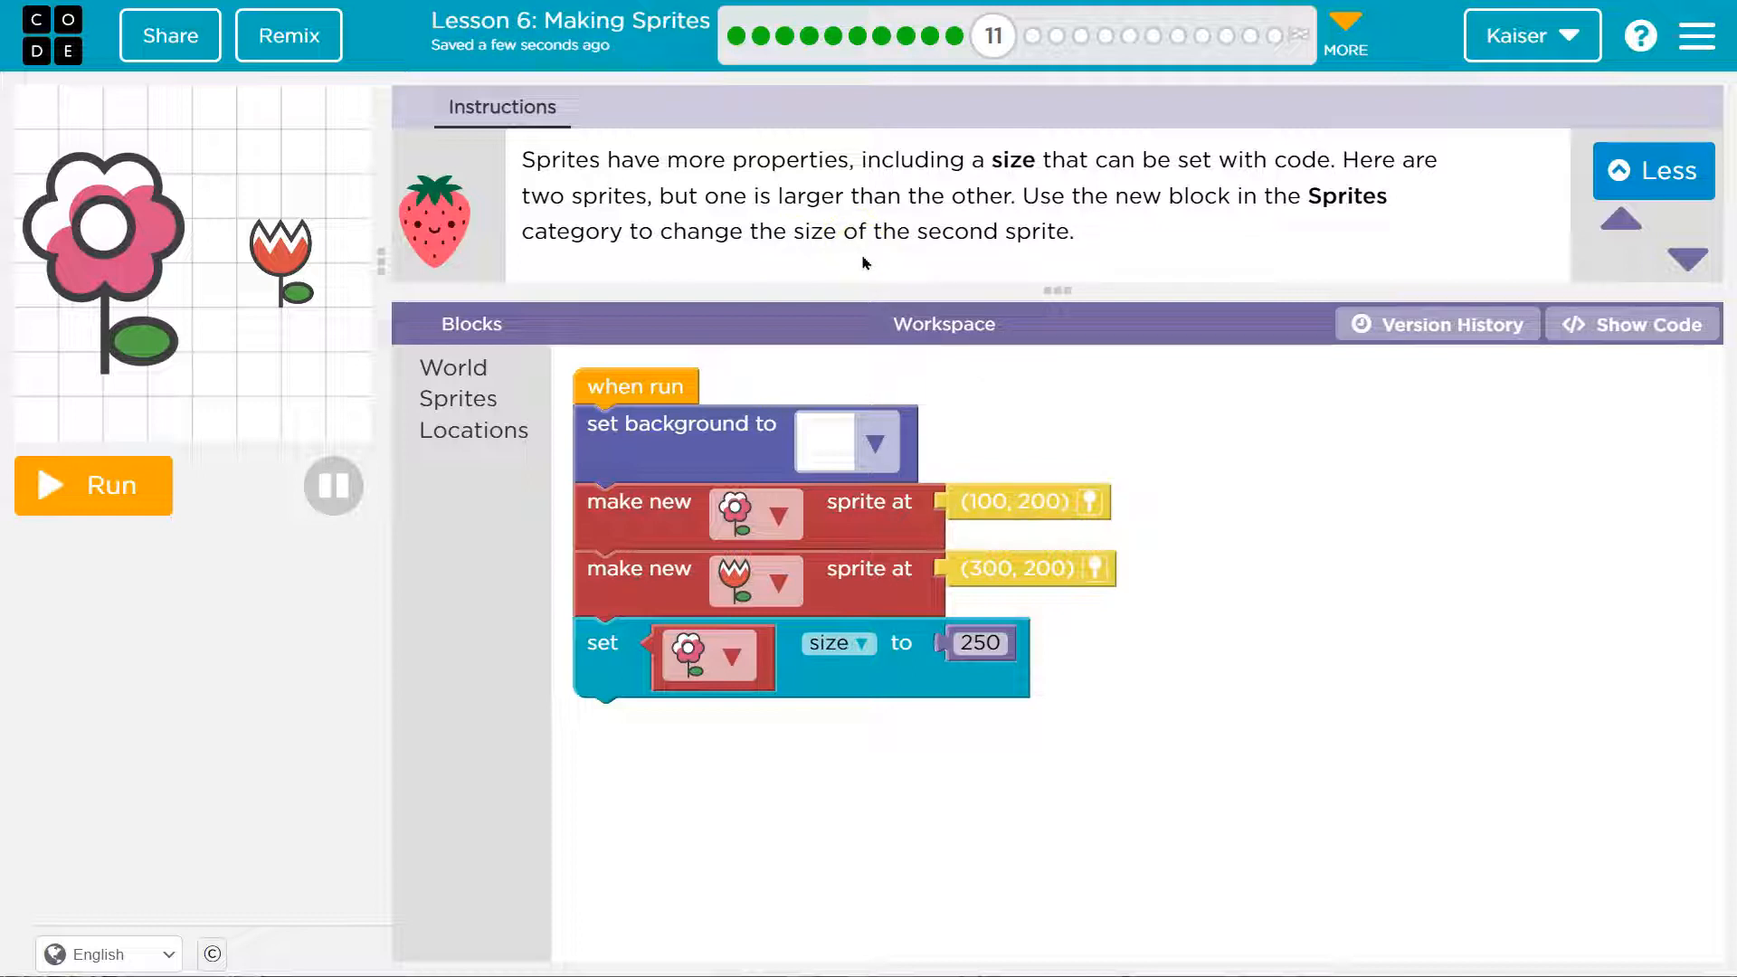
mouse_move(827, 662)
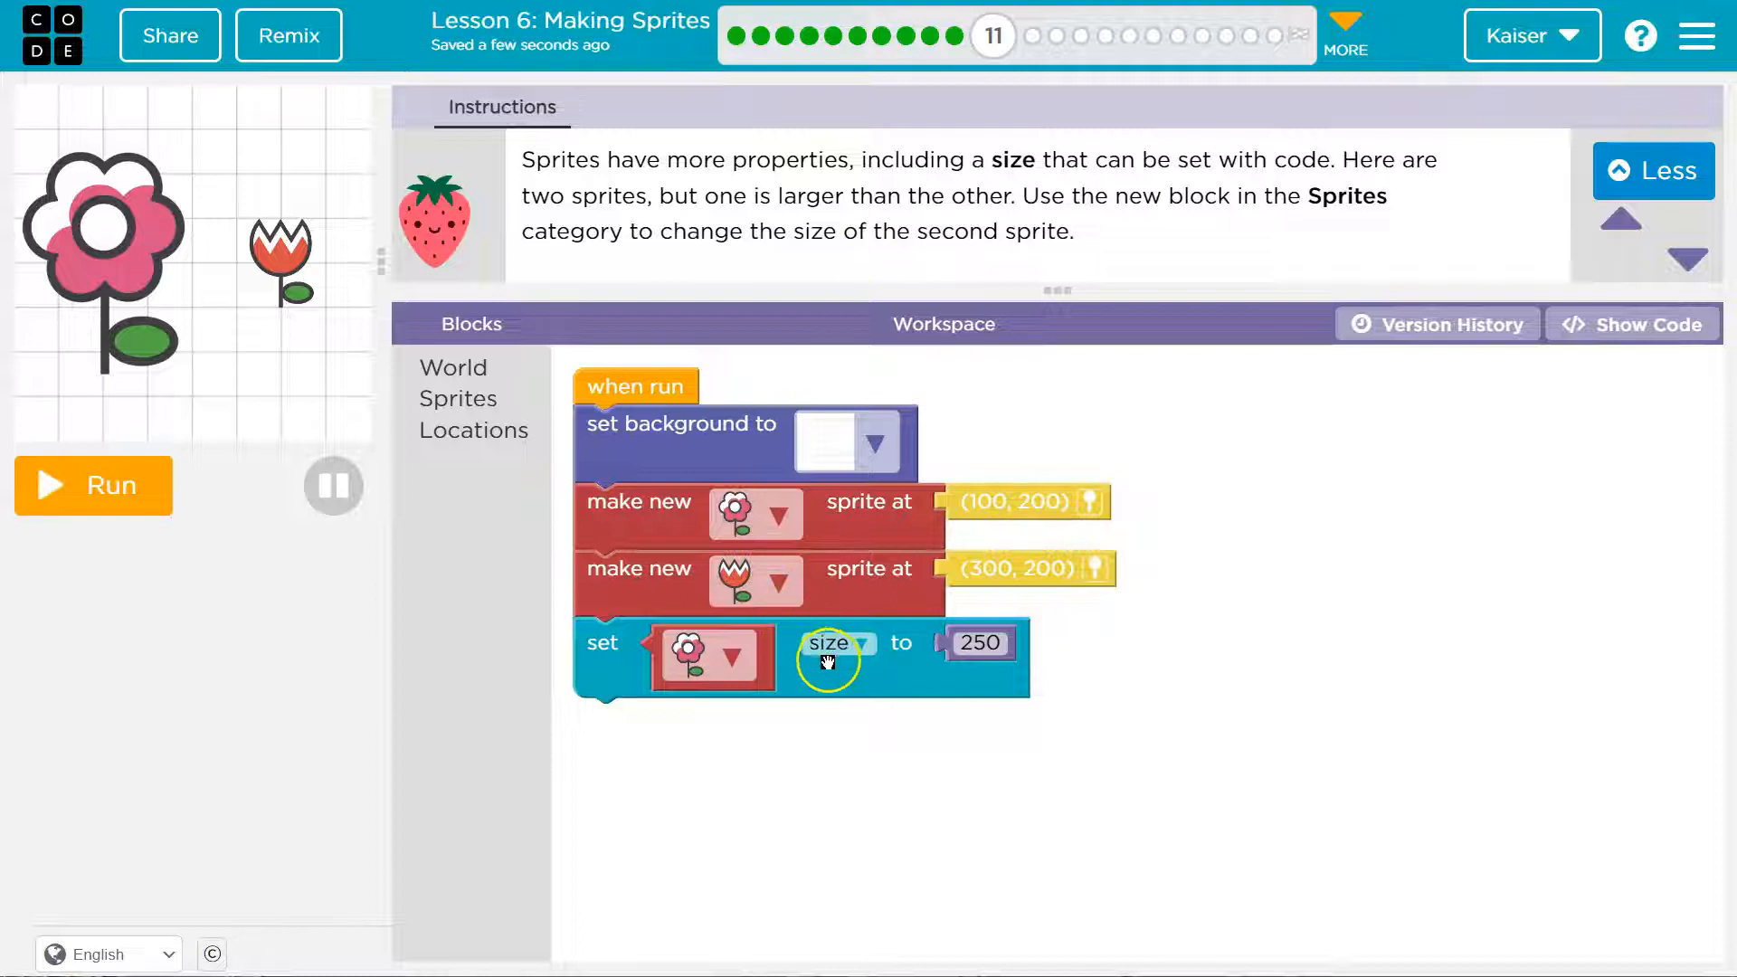
Step: Add a 'set tulip size to 50' block and place it between the flower and tulip creation blocks
left_click(832, 644)
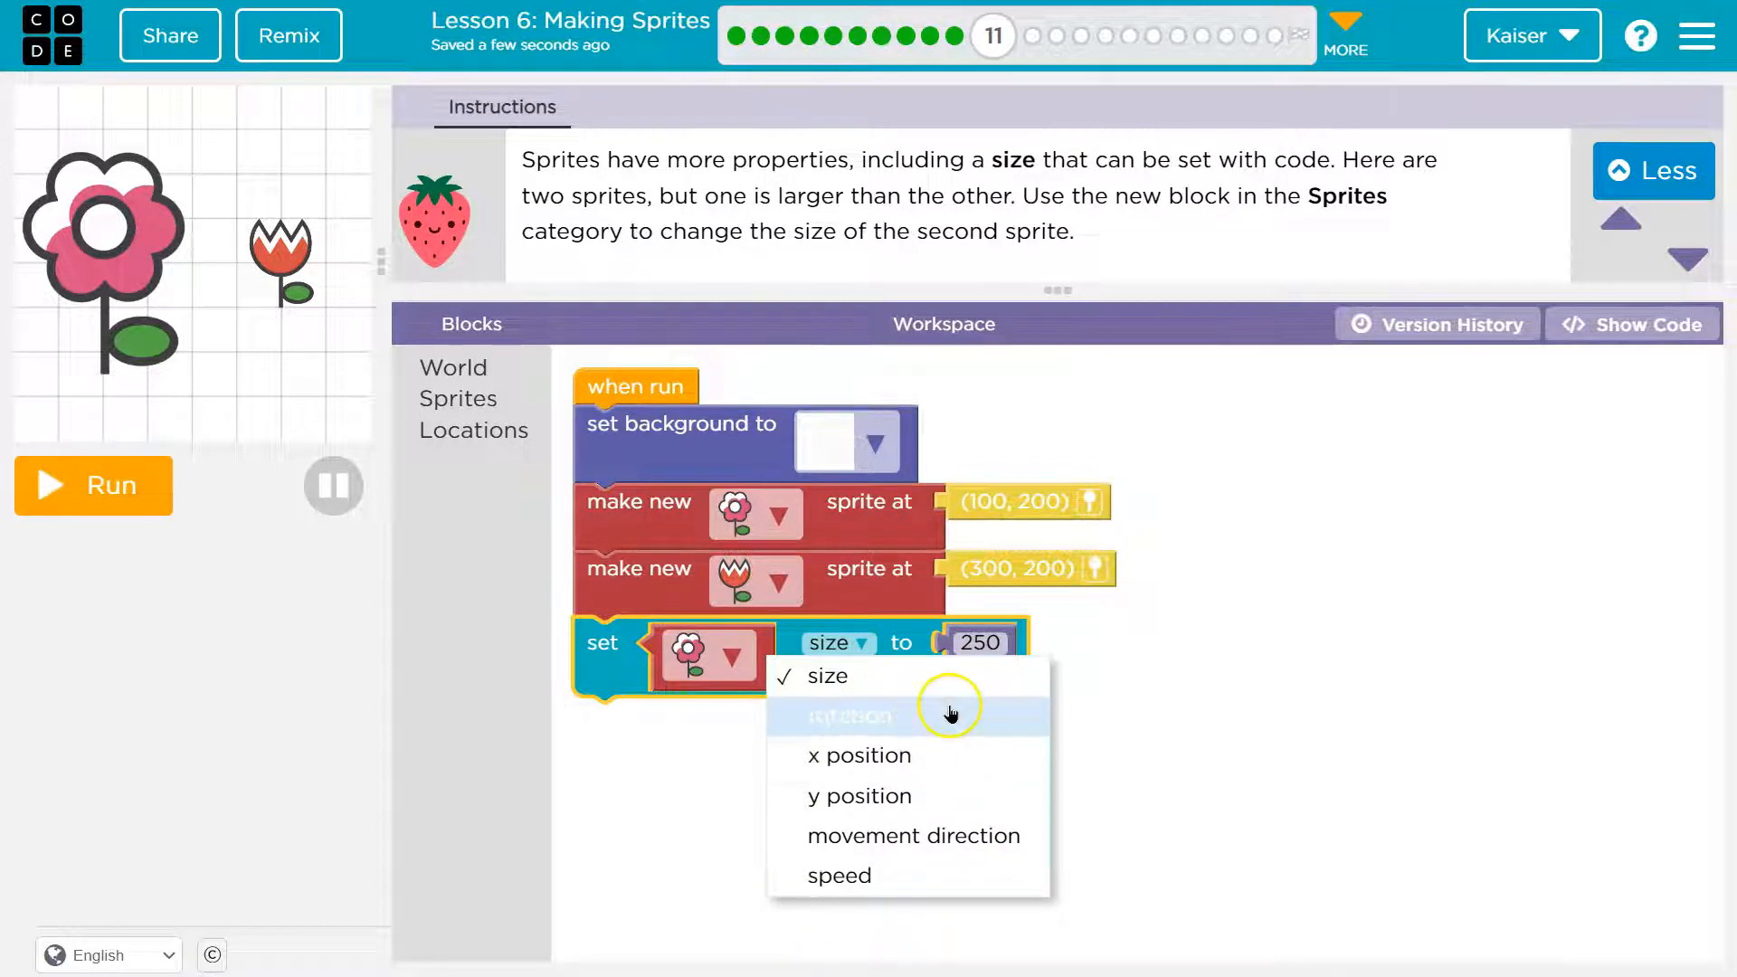
mouse_move(934, 675)
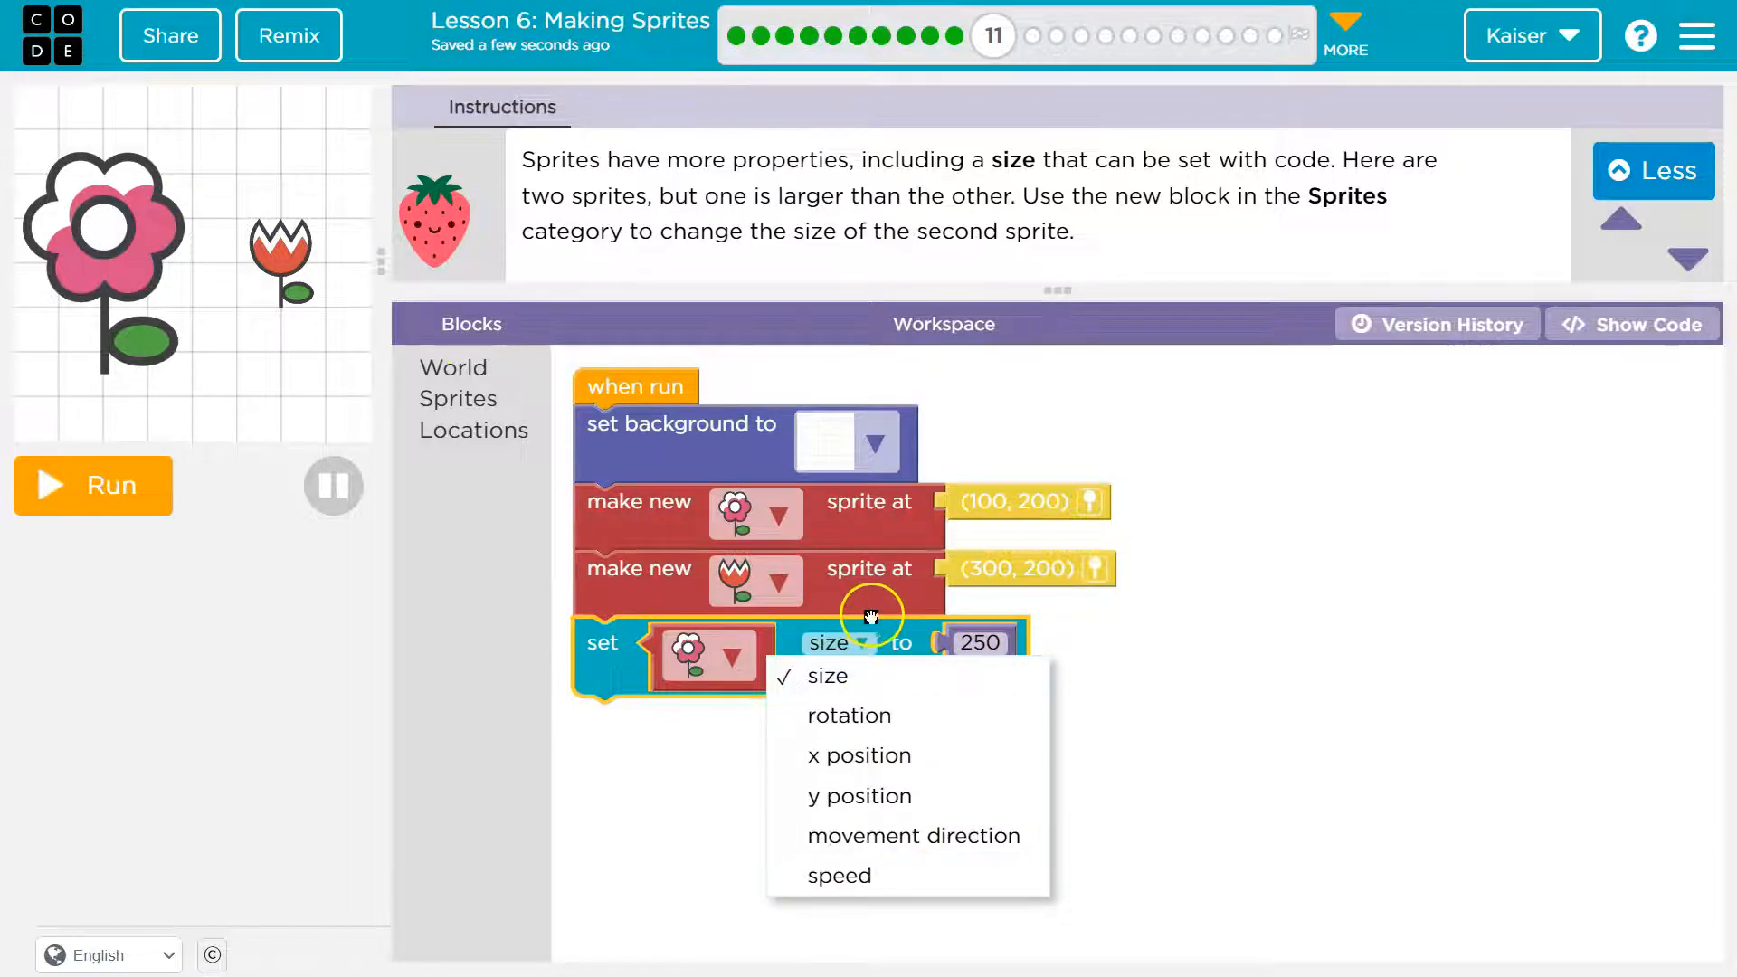
left_click(827, 675)
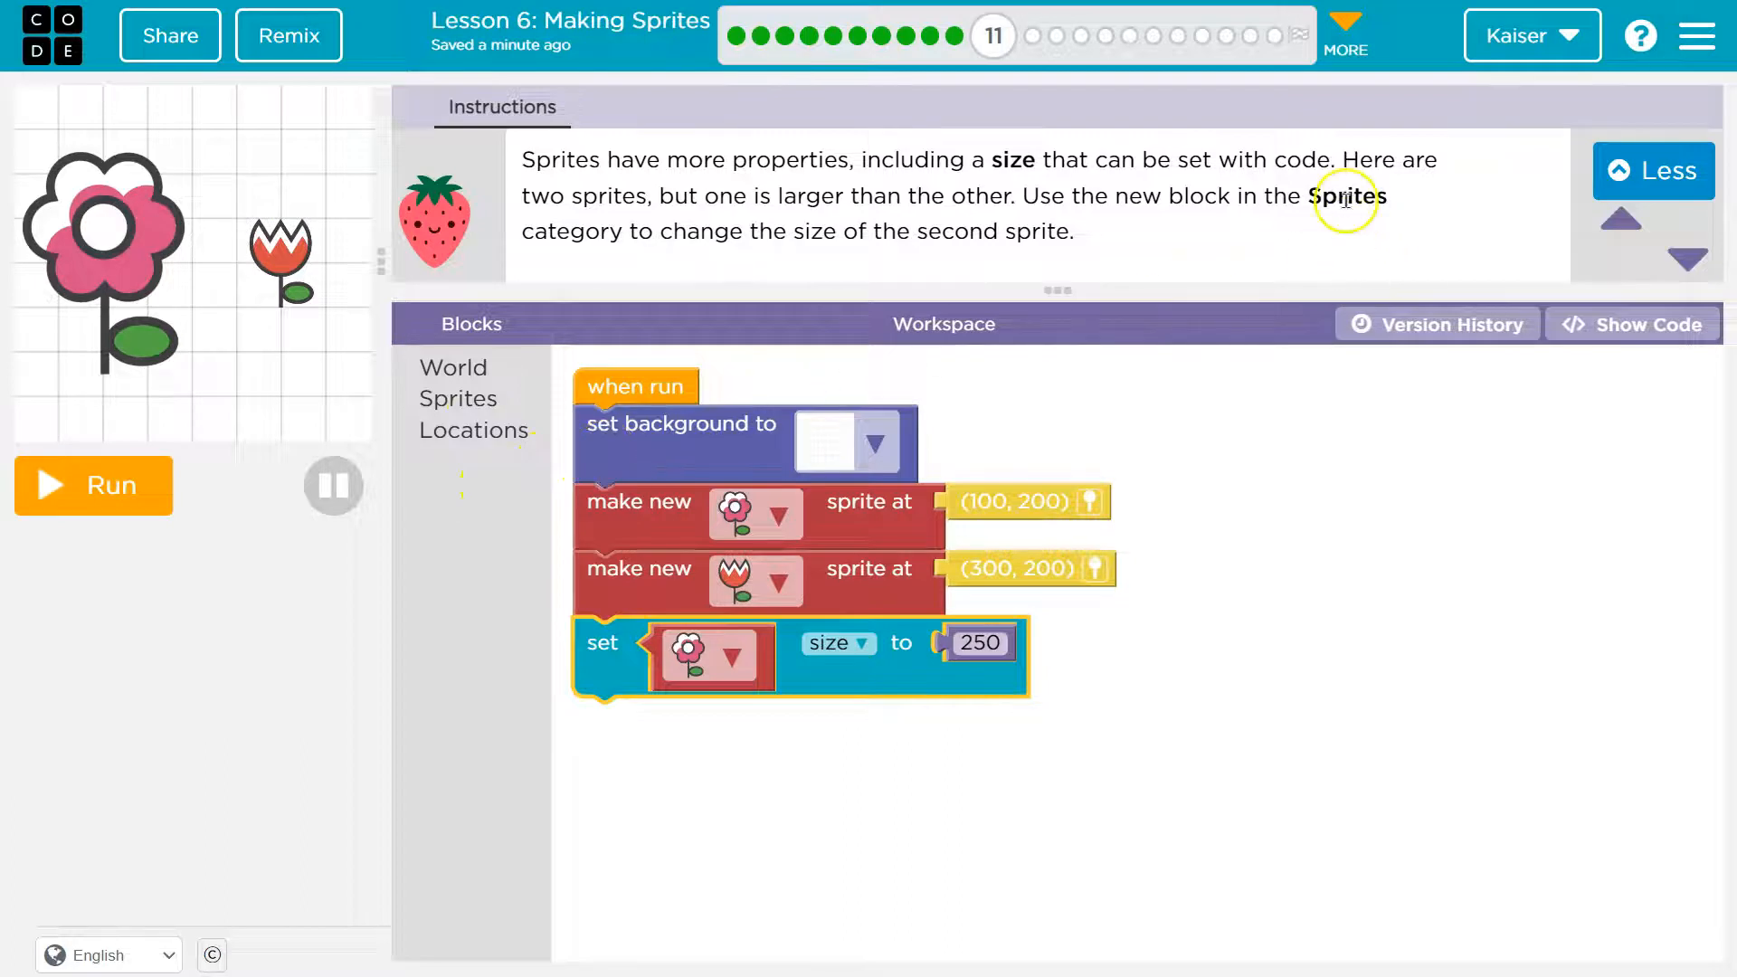
mouse_move(992, 266)
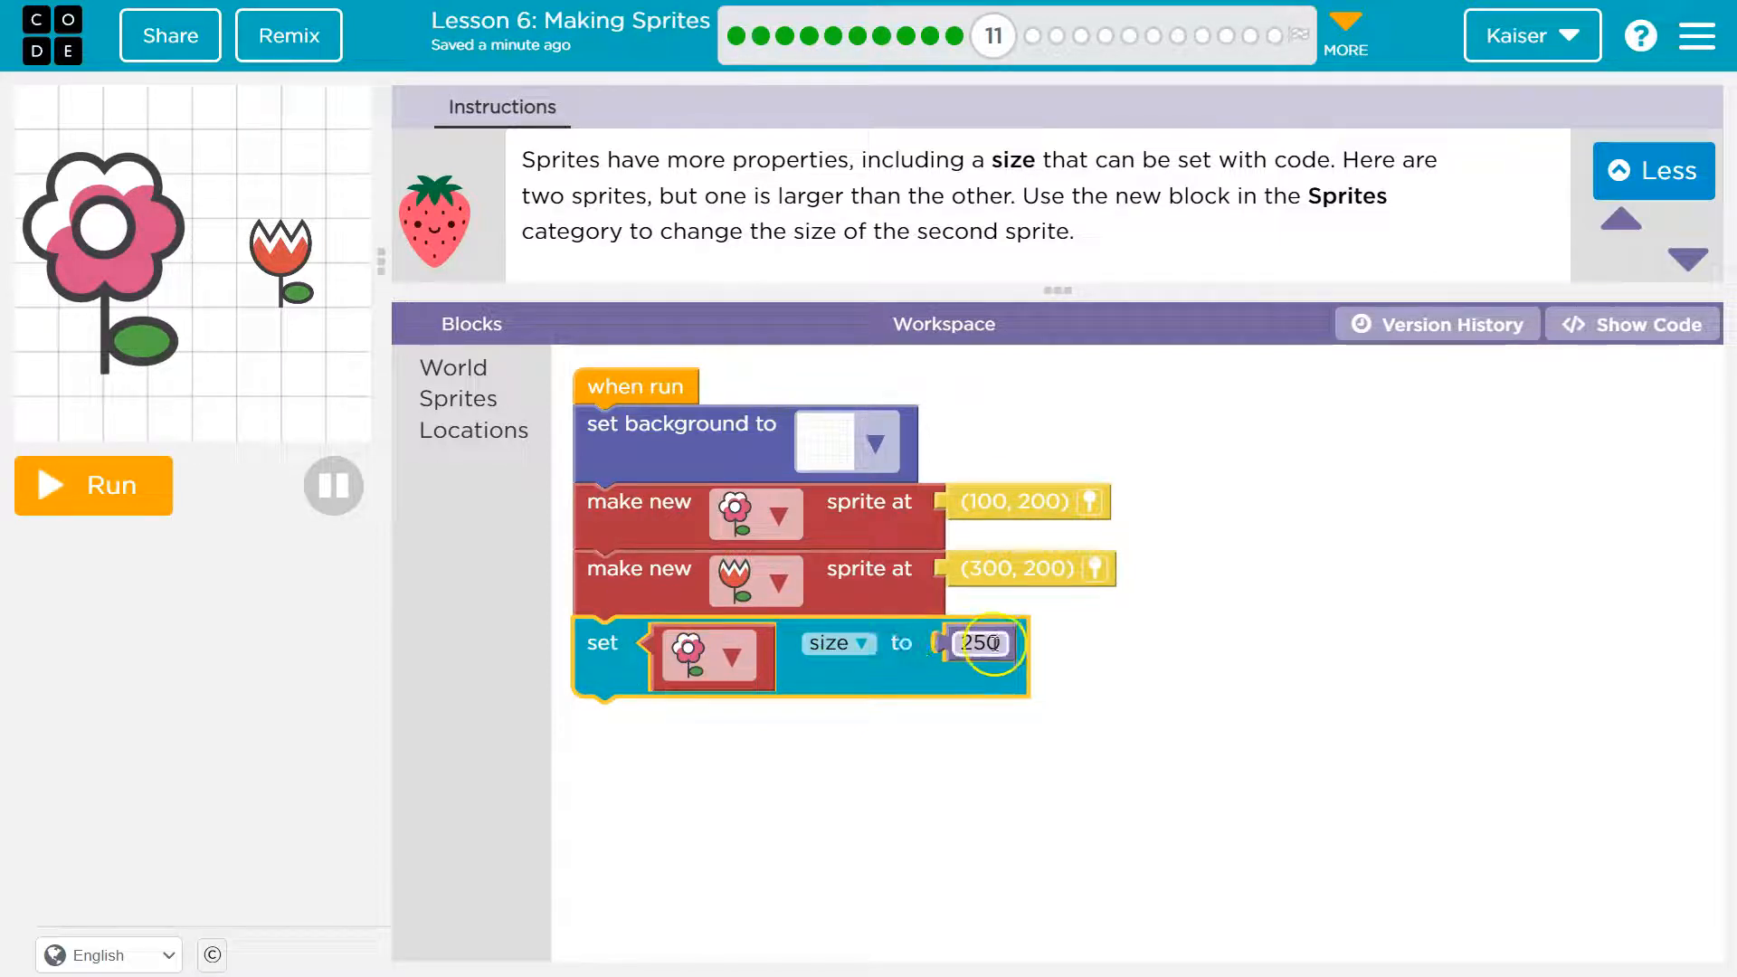
left_click(456, 398)
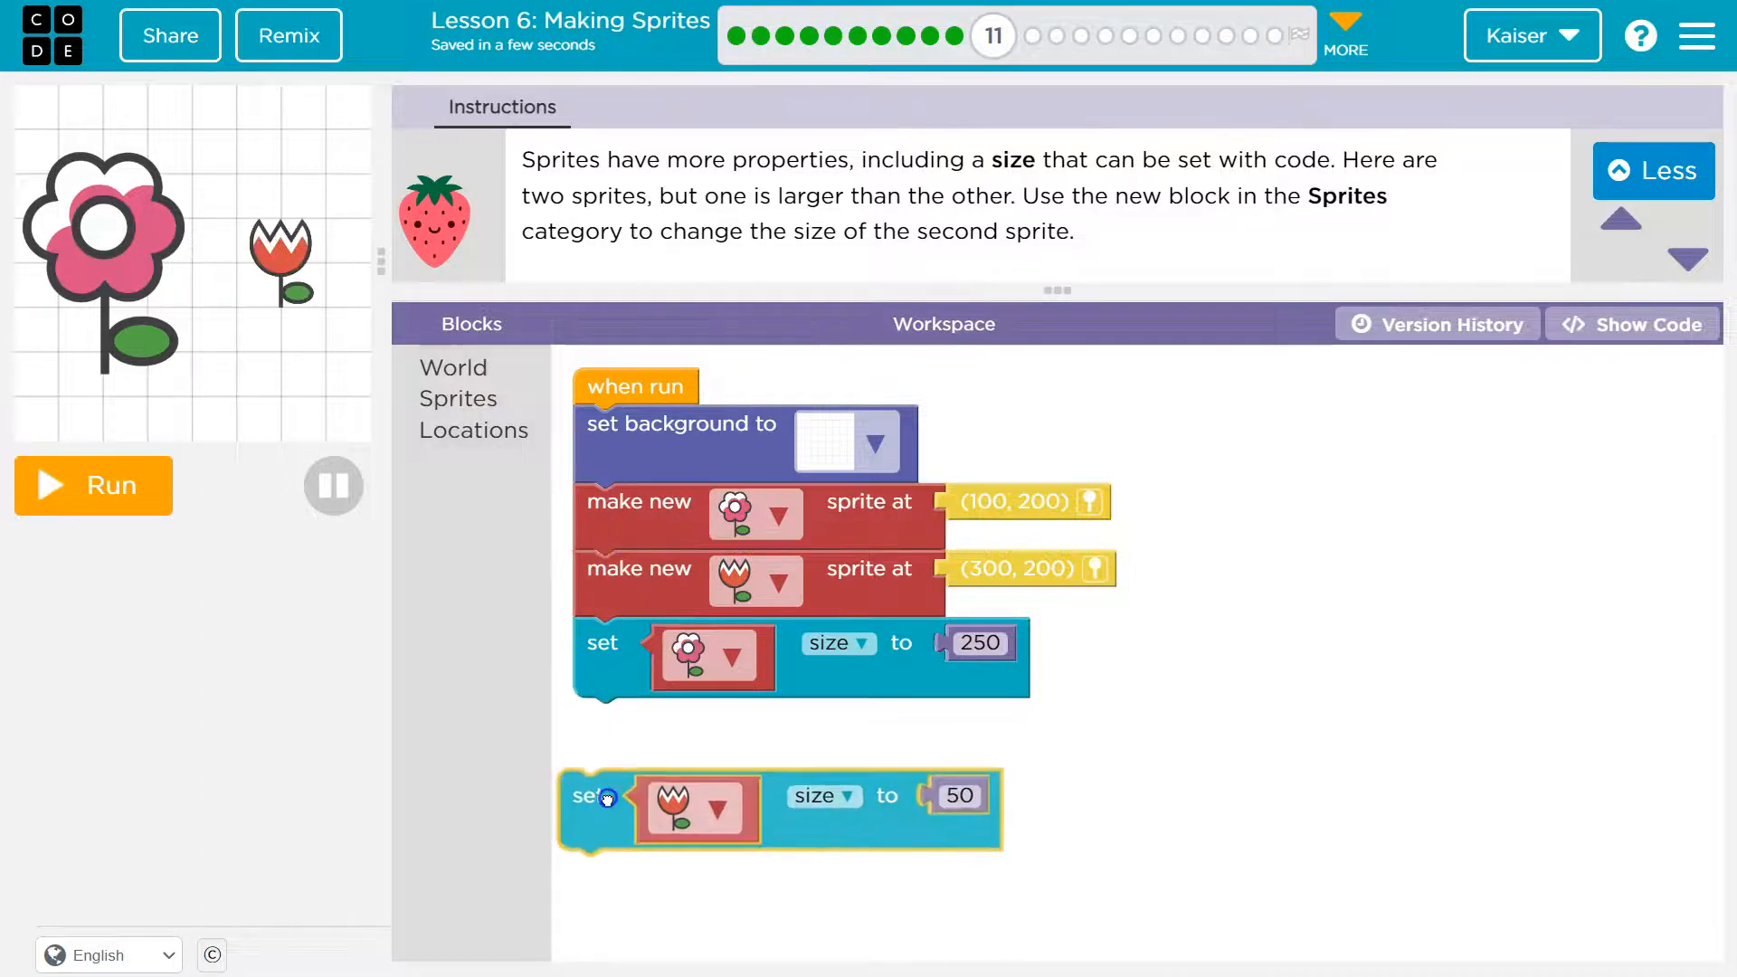
left_click_drag(599, 796, 599, 725)
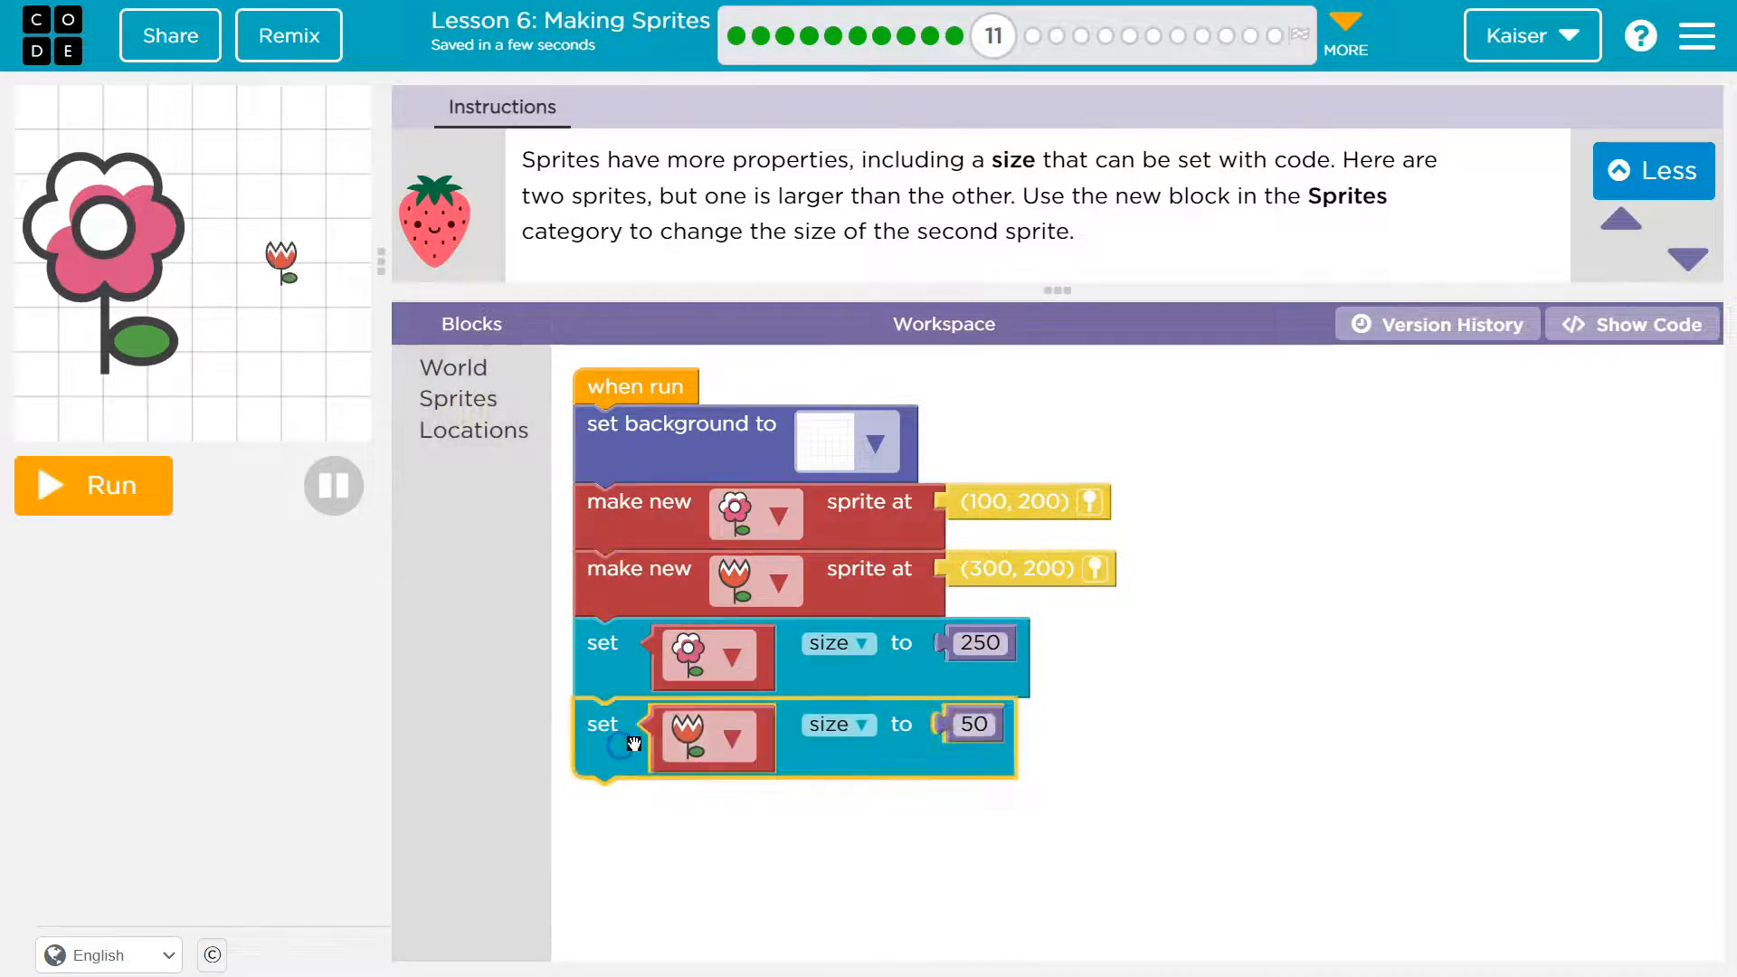
left_click_drag(631, 742, 620, 659)
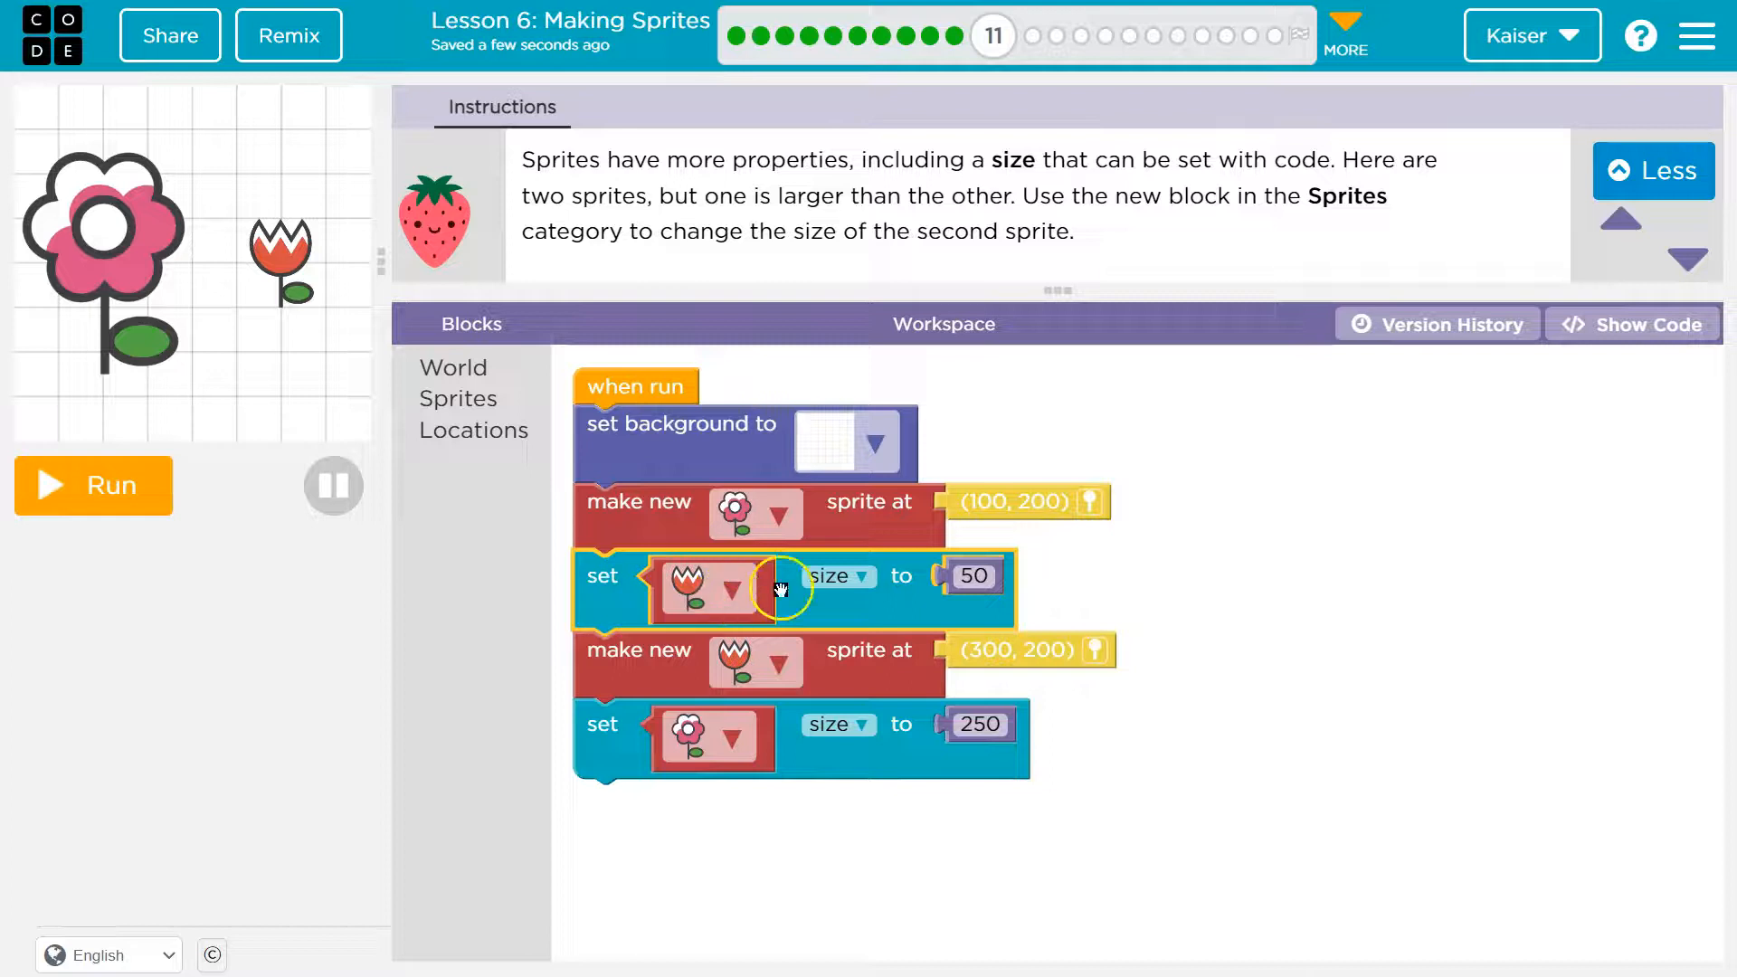
Step: Edit the tulip's size field so it reads 1 instead of 50
left_click(971, 575)
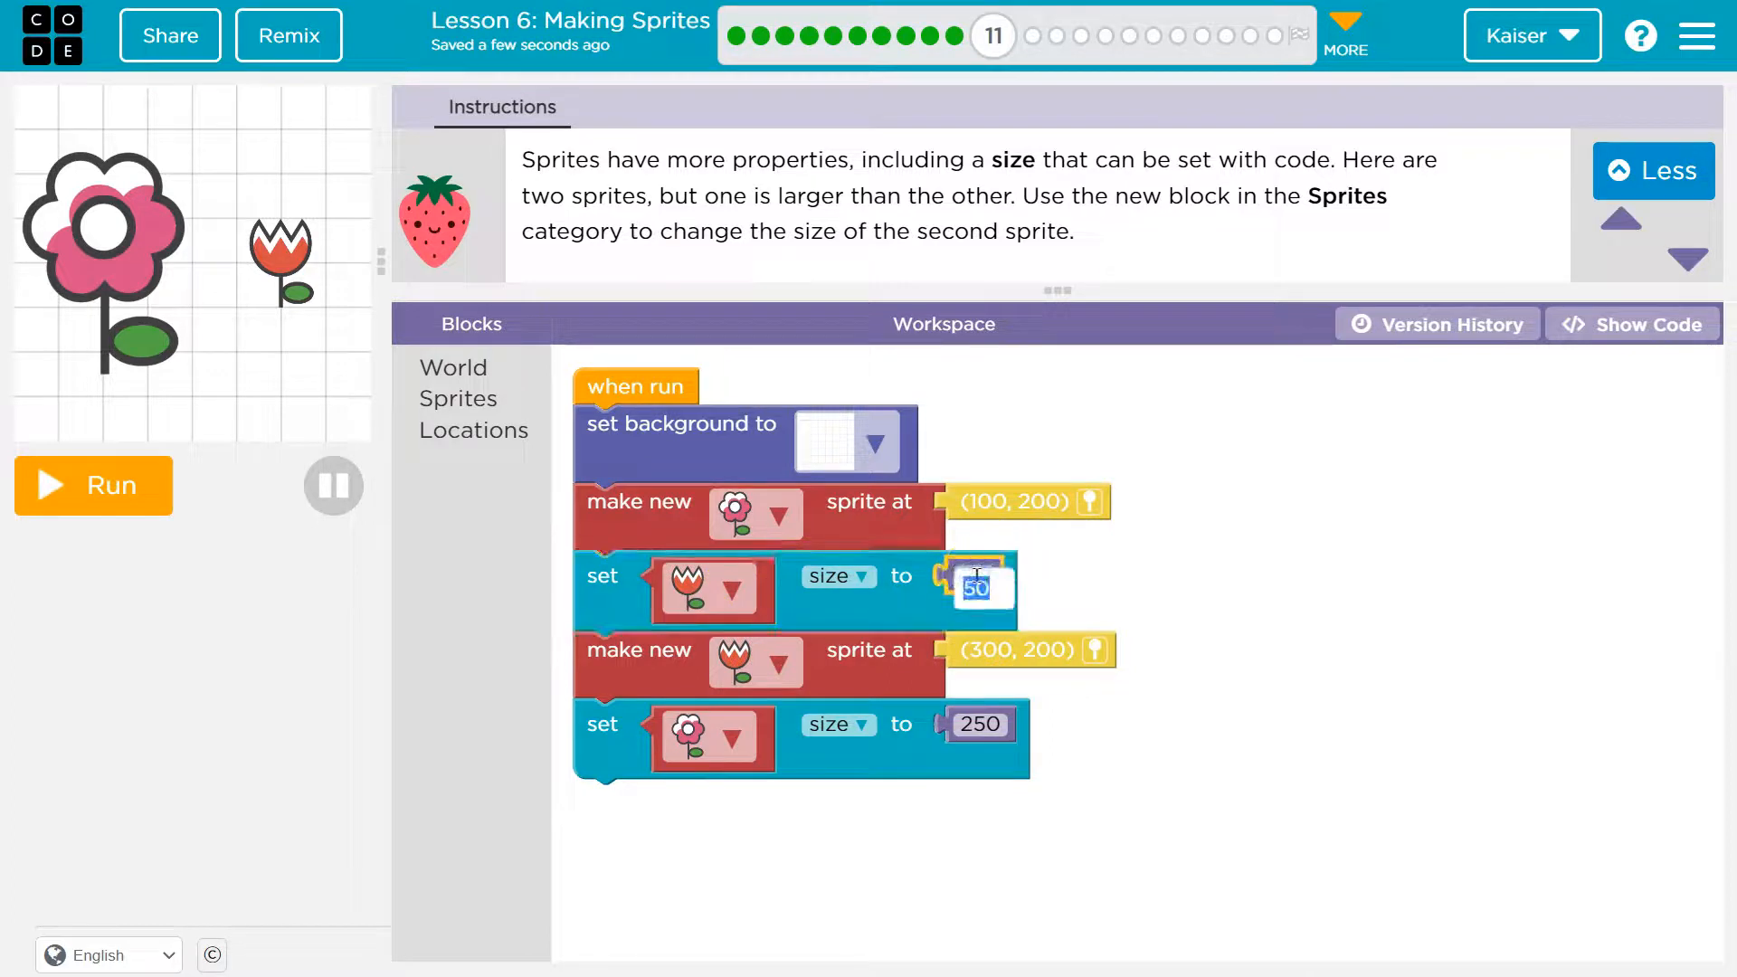
type("1")
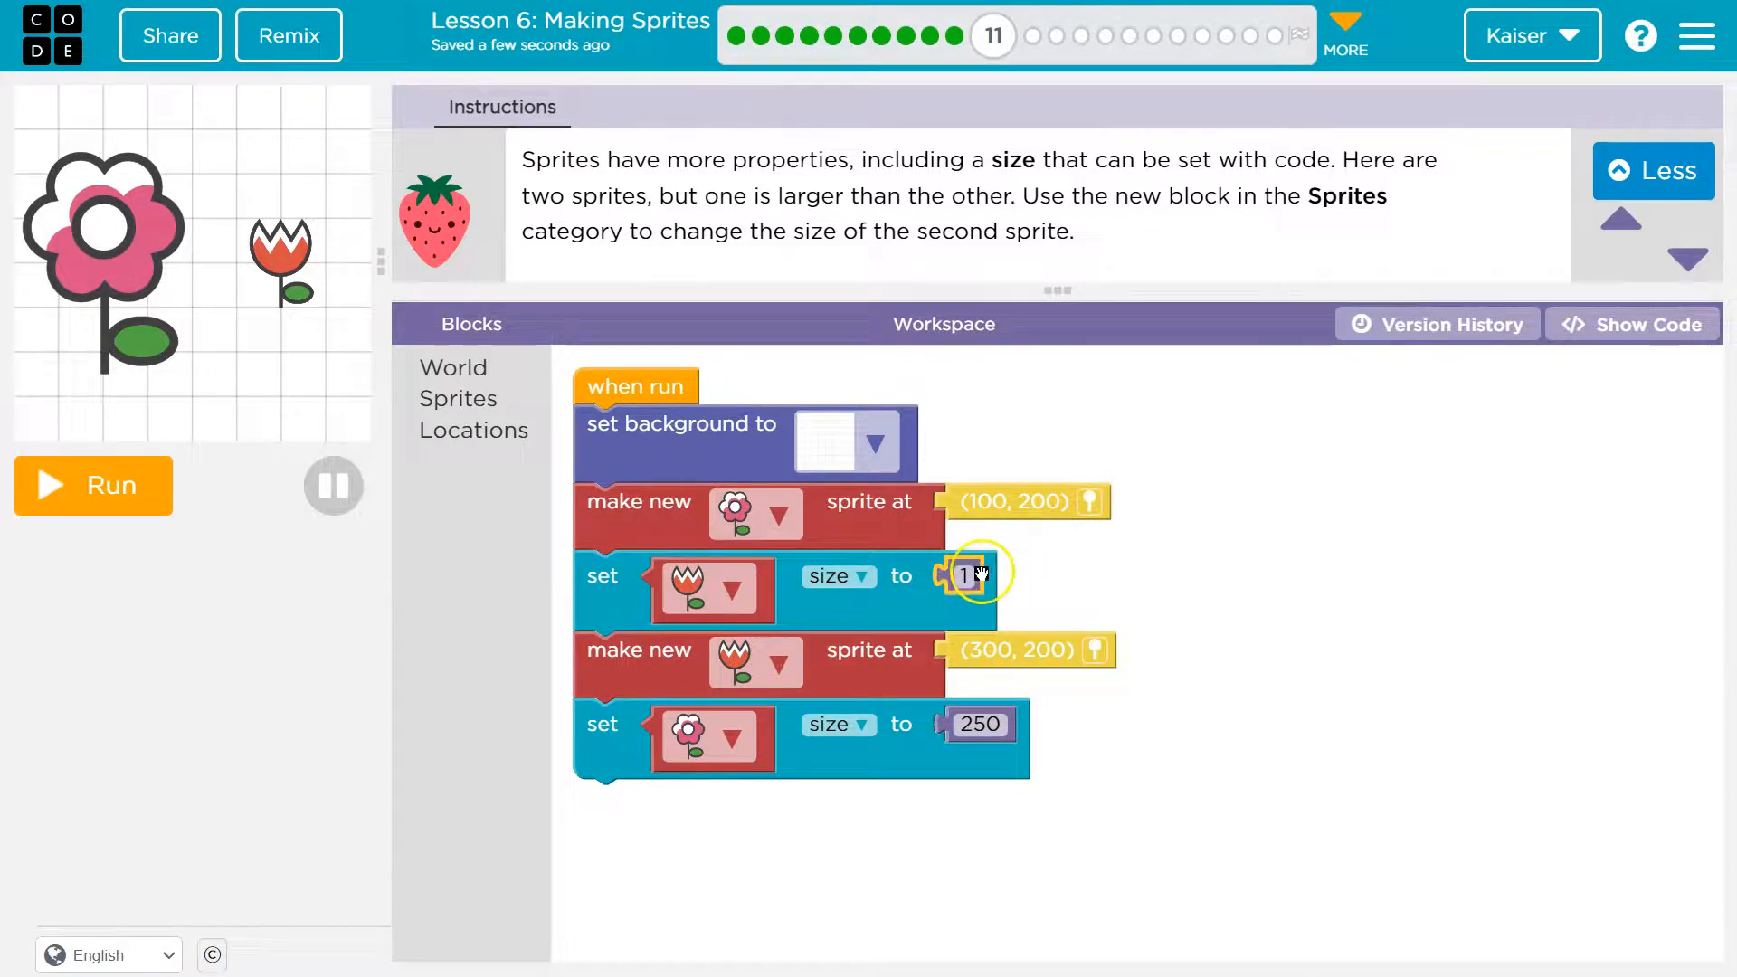
left_click(970, 576)
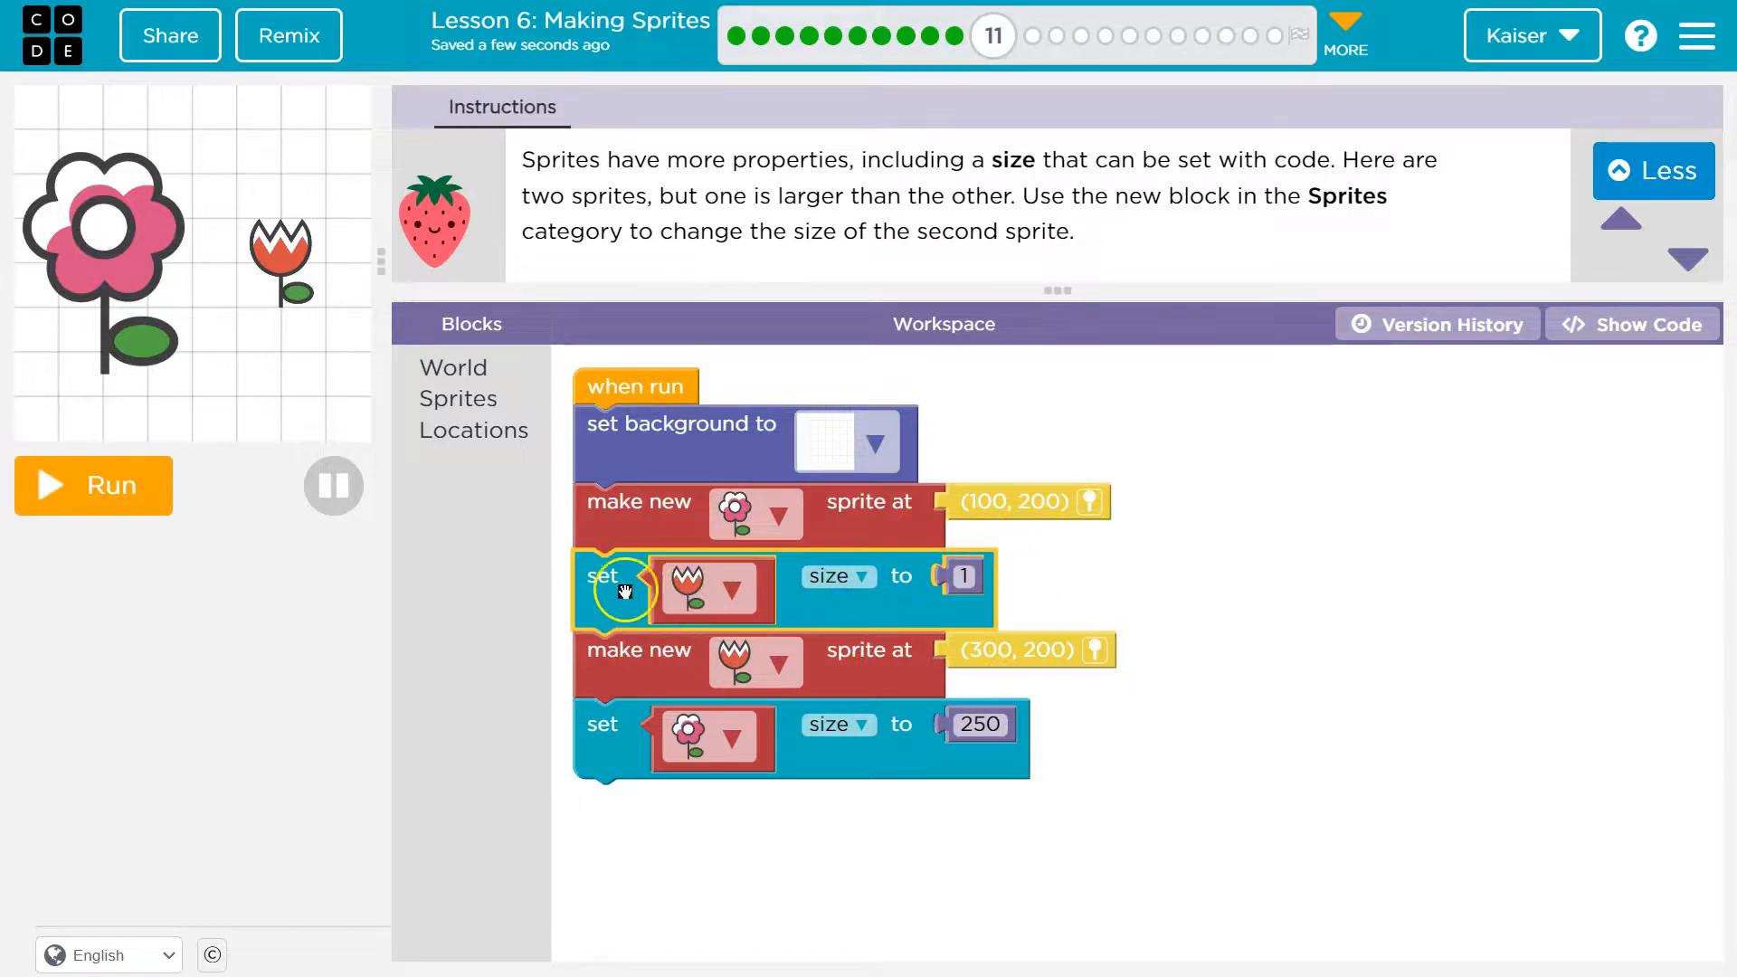
mouse_move(606, 673)
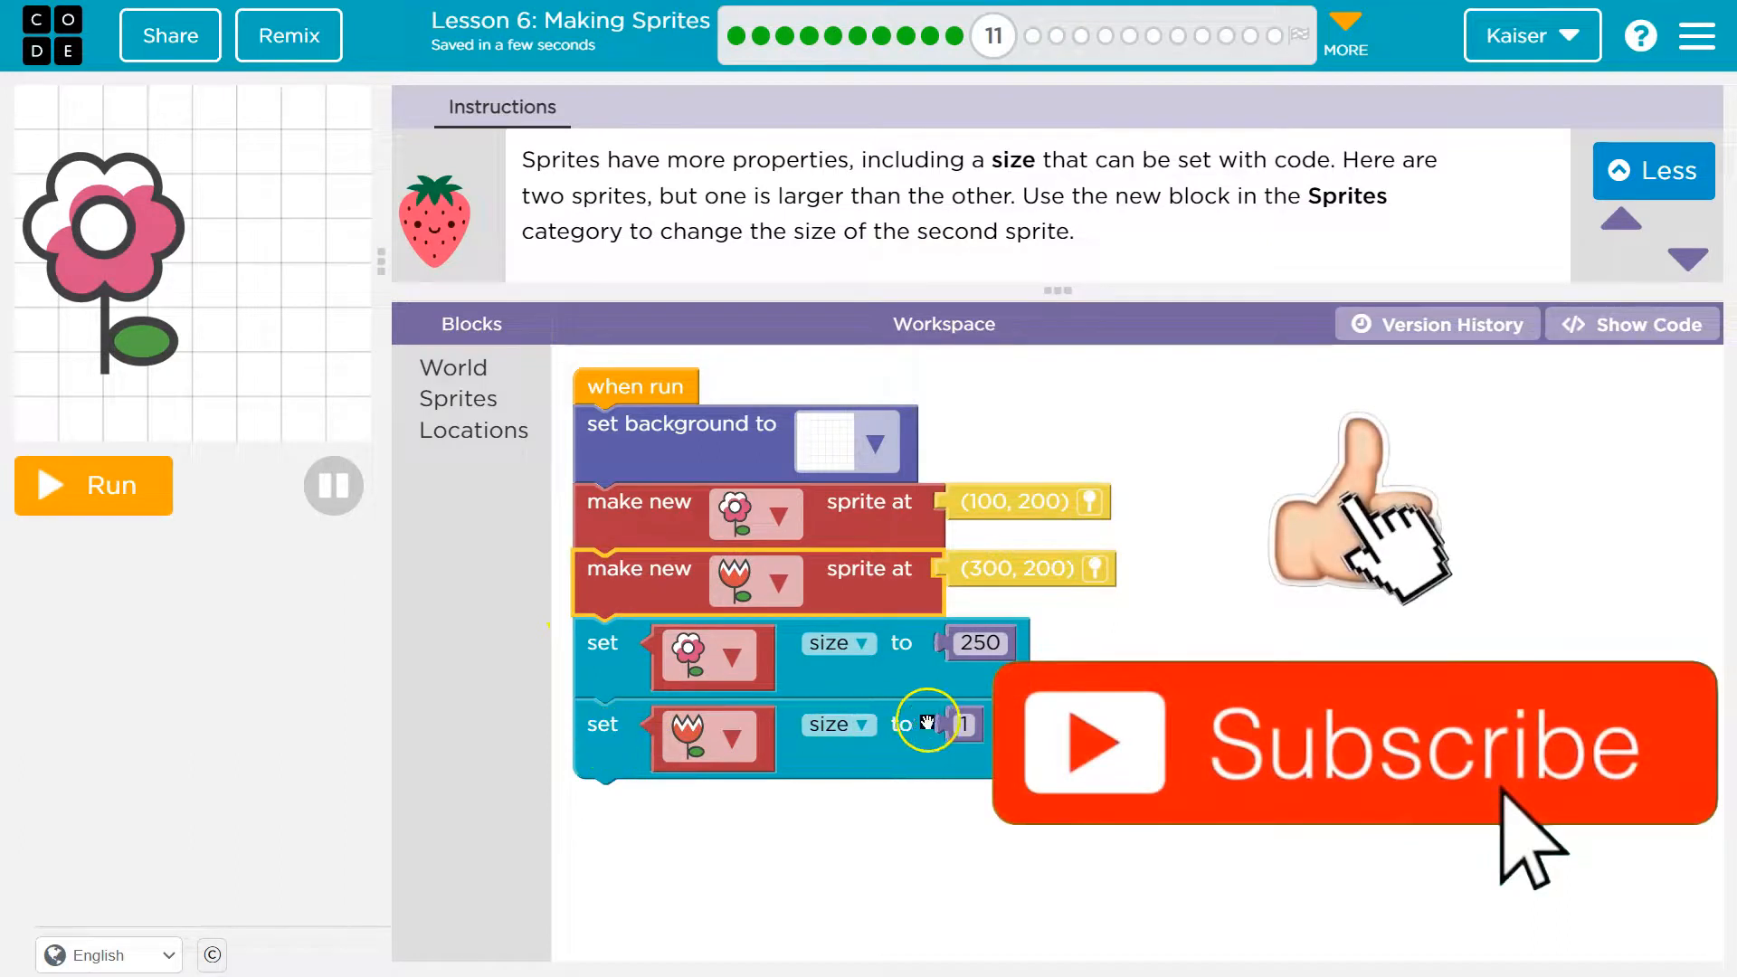
Step: Try tulip sizes 5 and 125, then settle on 500
type("5")
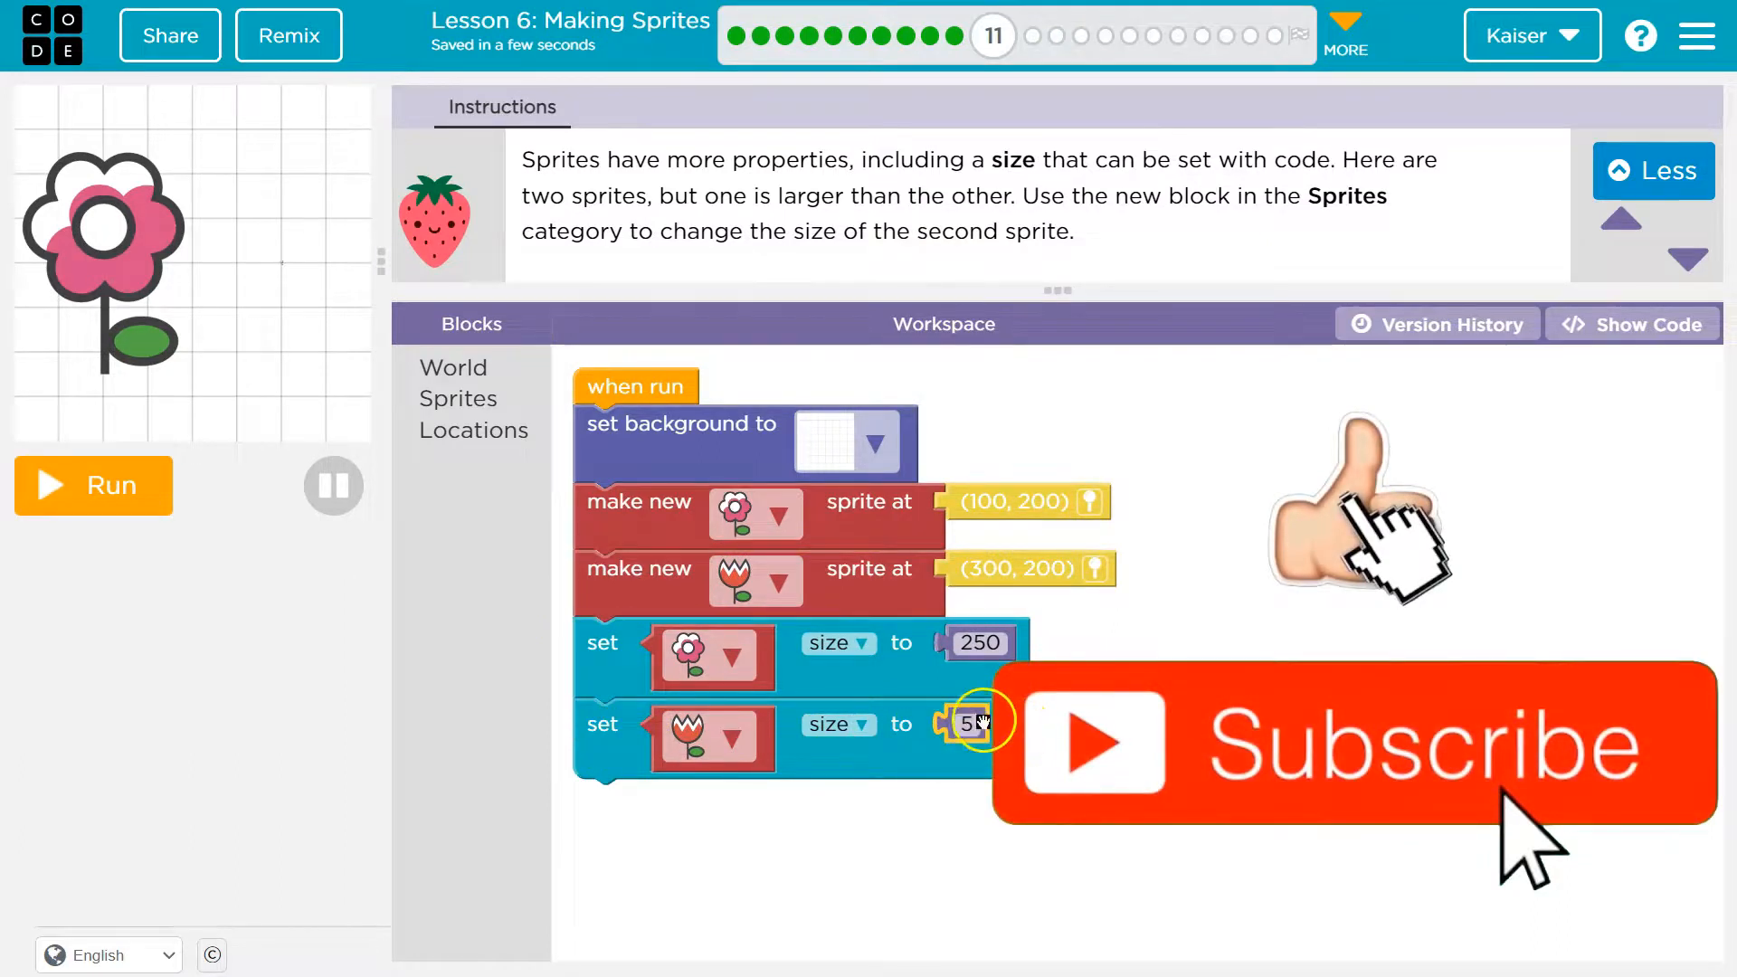
type("125")
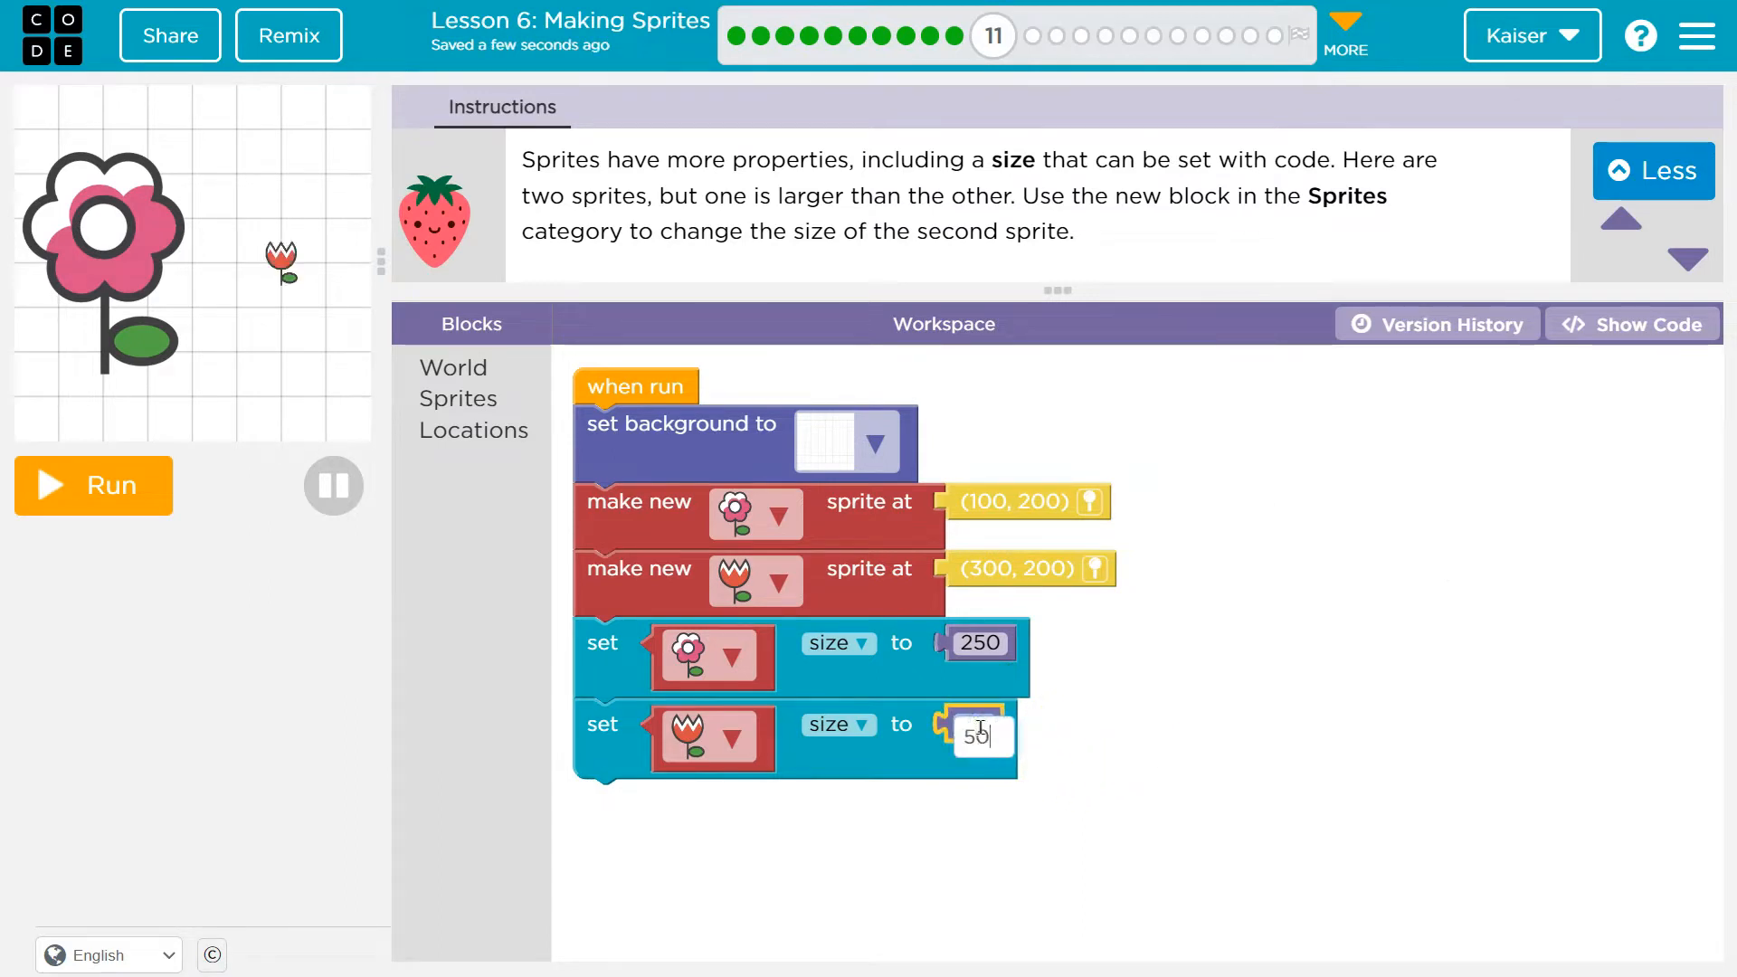
type("500")
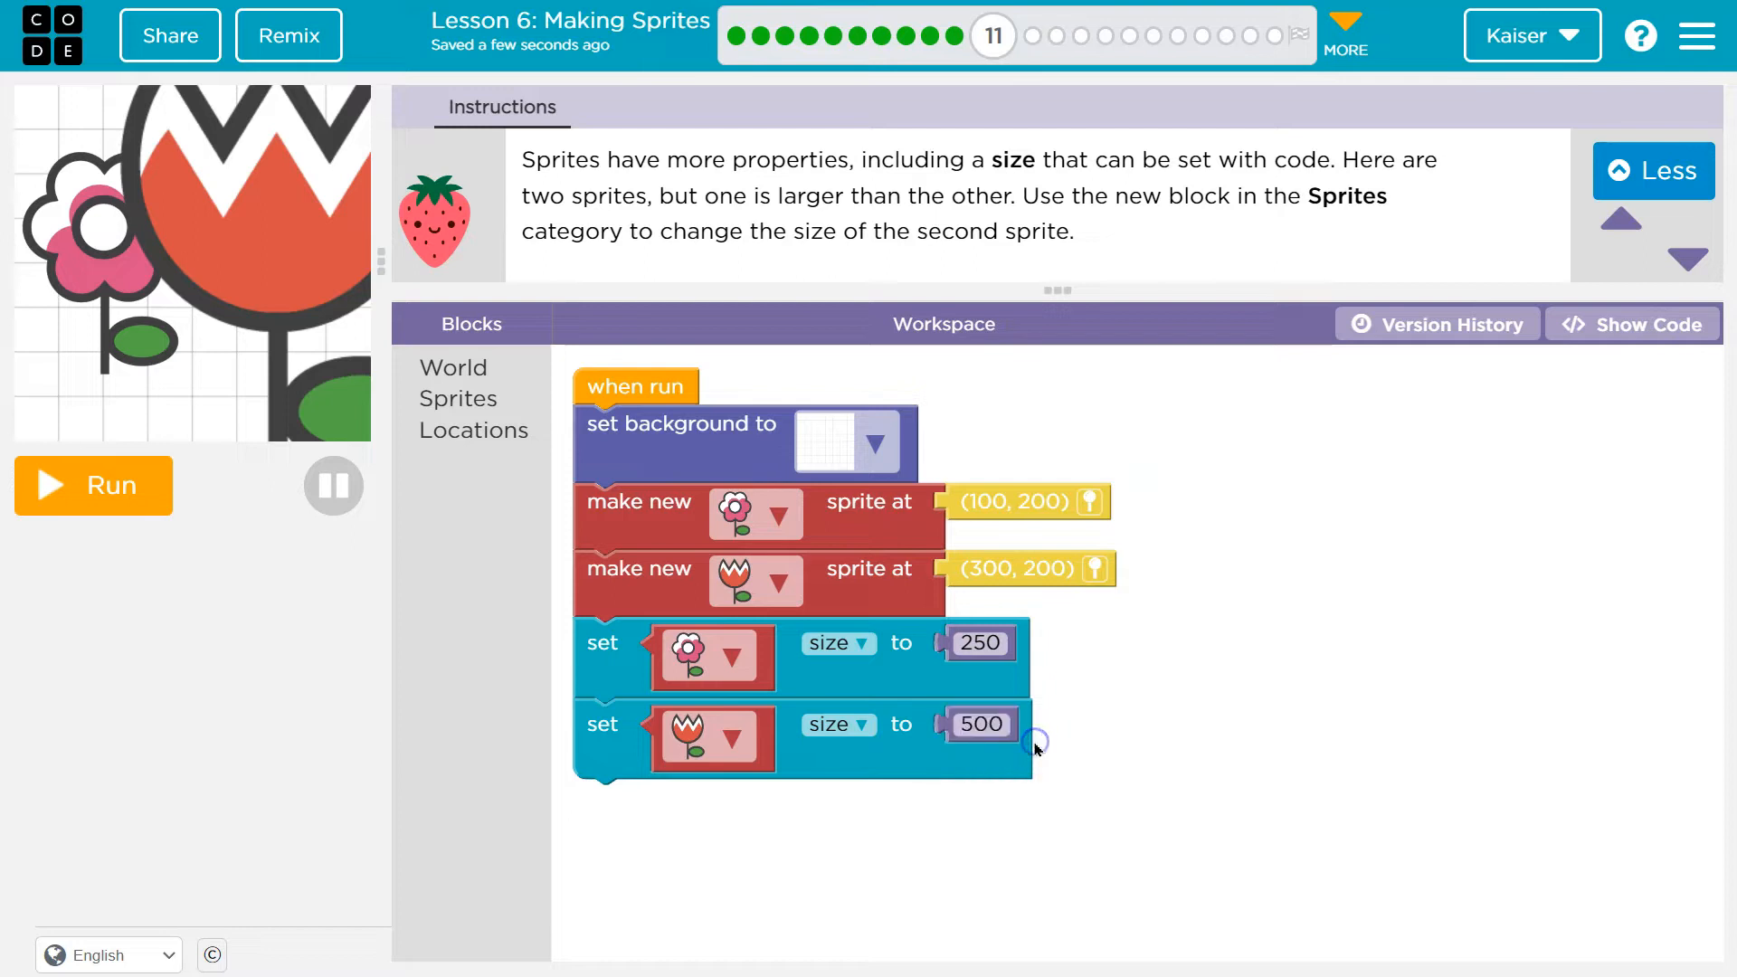
mouse_move(201, 600)
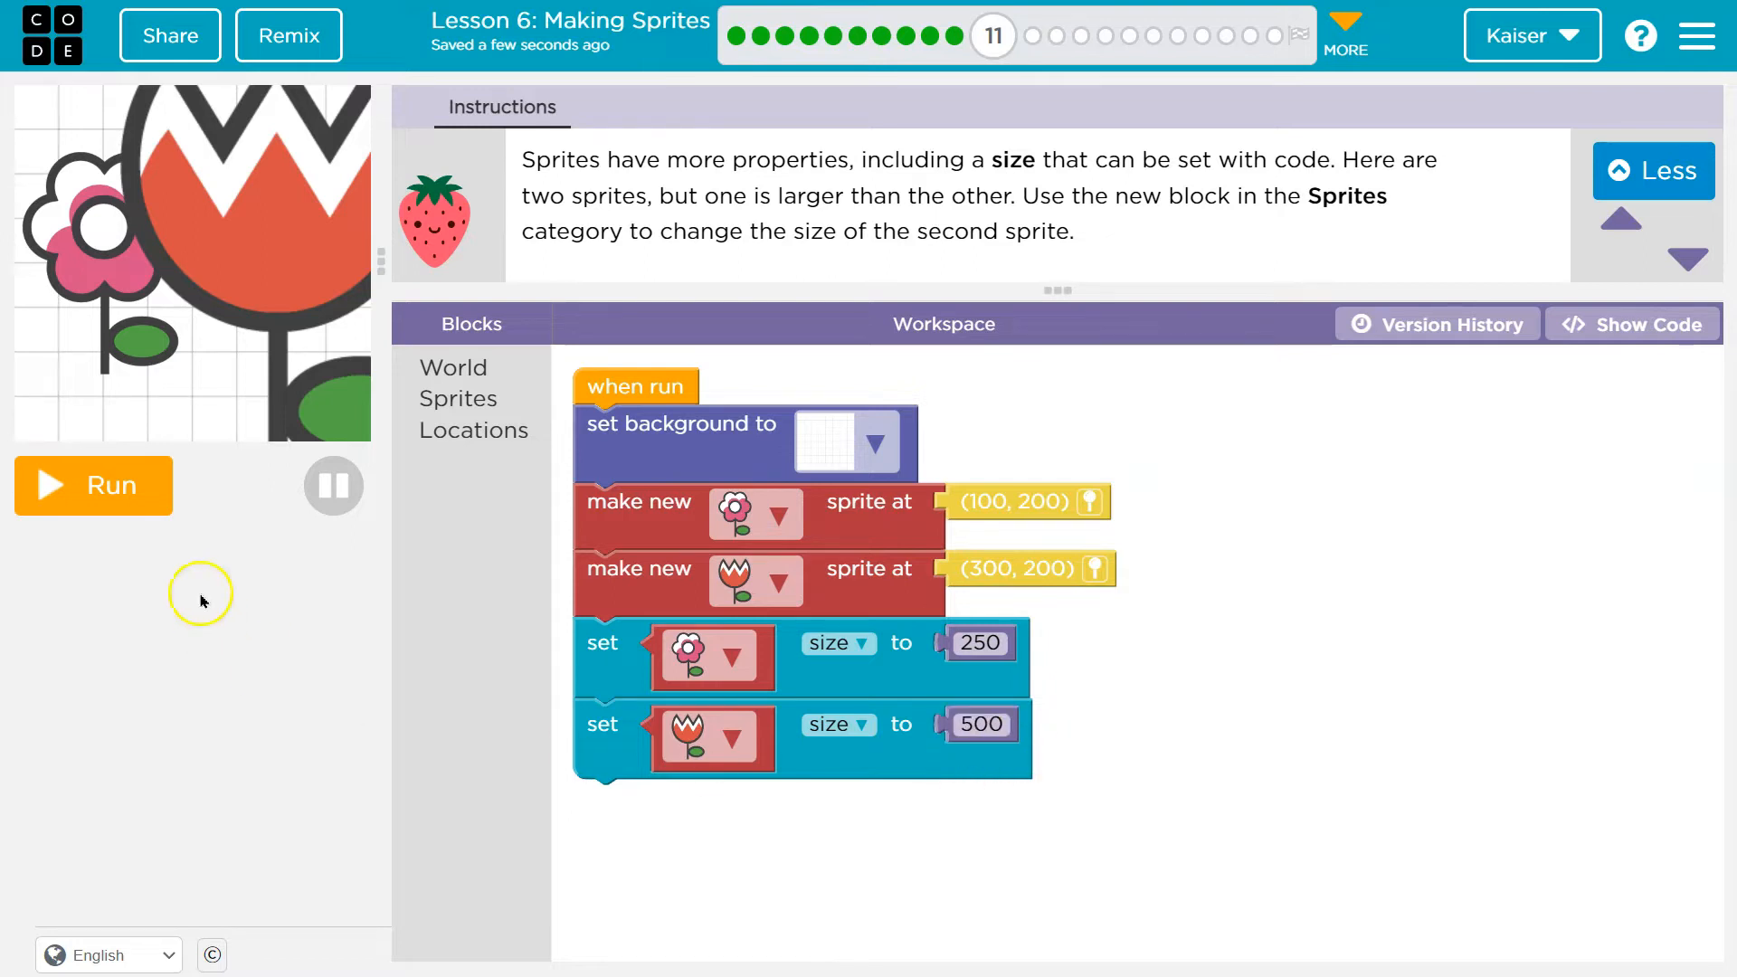